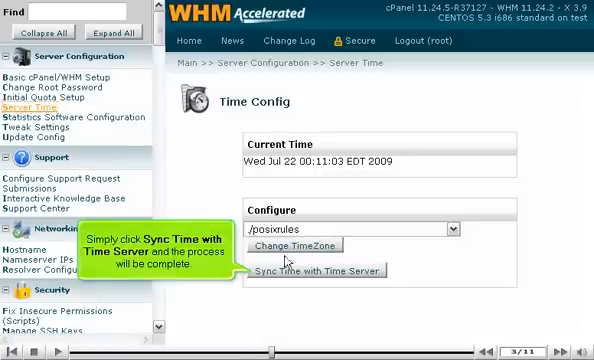
# Step: Sync the server clock with the time server and return to the Server Time page
pyautogui.click(322, 270)
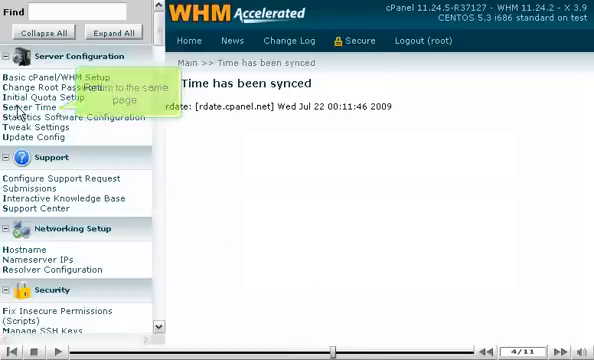
pyautogui.click(31, 106)
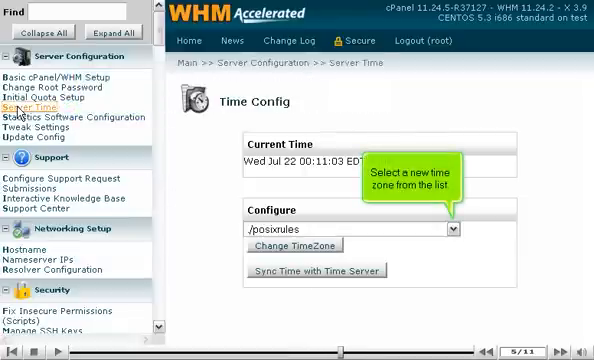